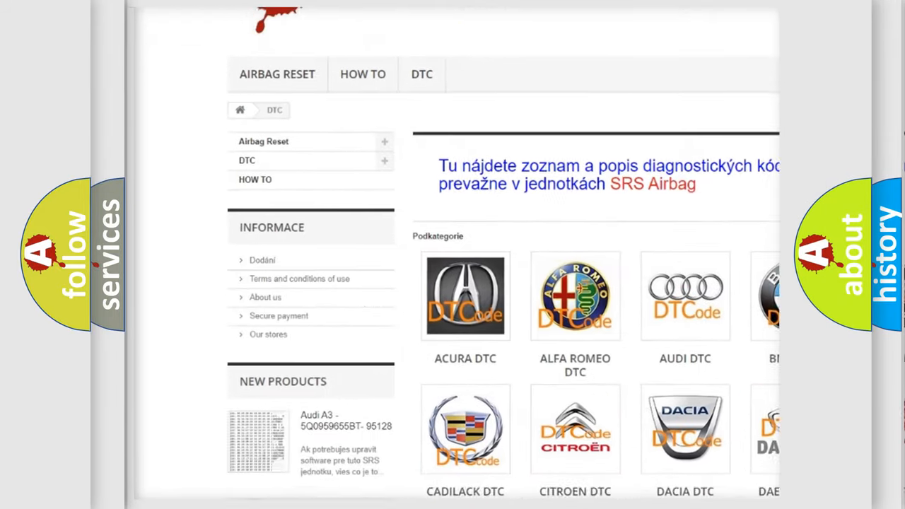
pyautogui.scroll(-3)
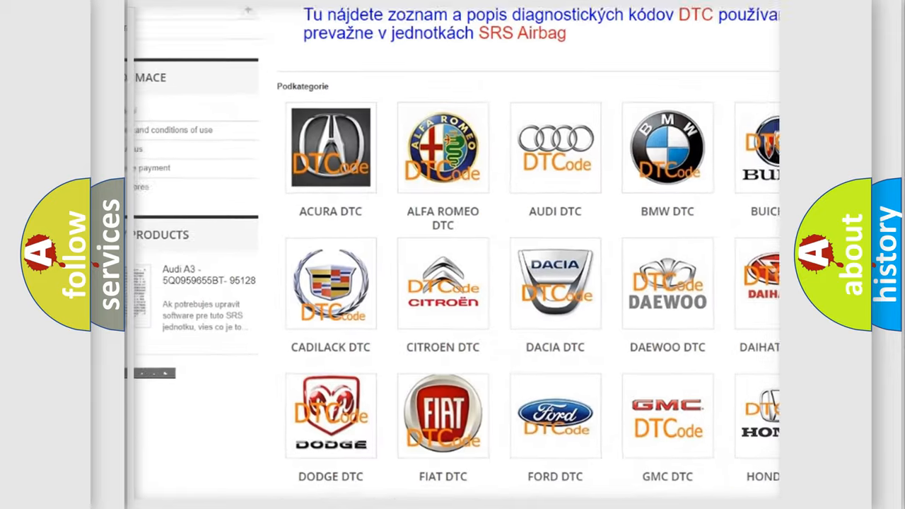
pyautogui.scroll(-3)
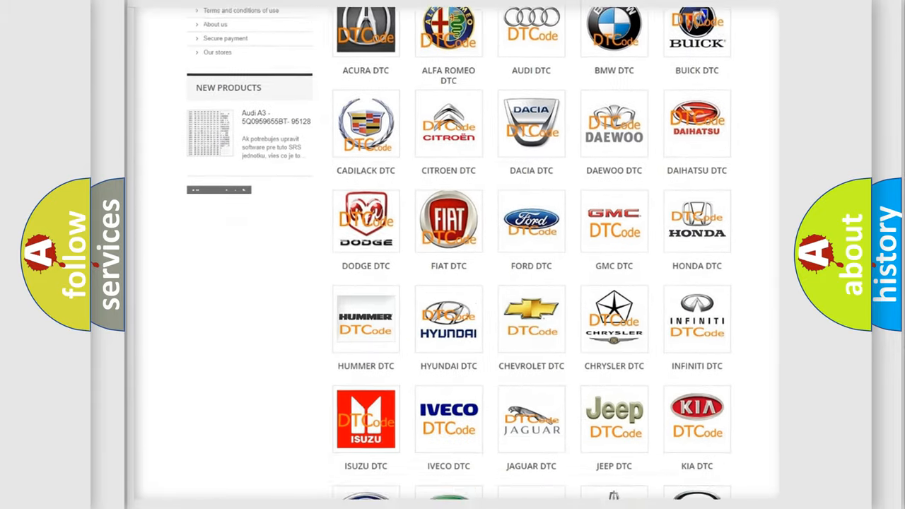
pyautogui.scroll(-3)
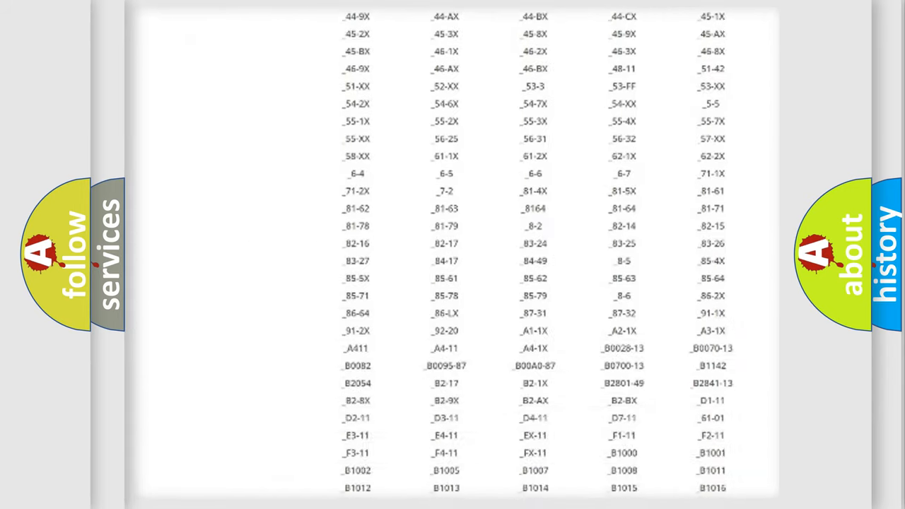
pyautogui.scroll(-3)
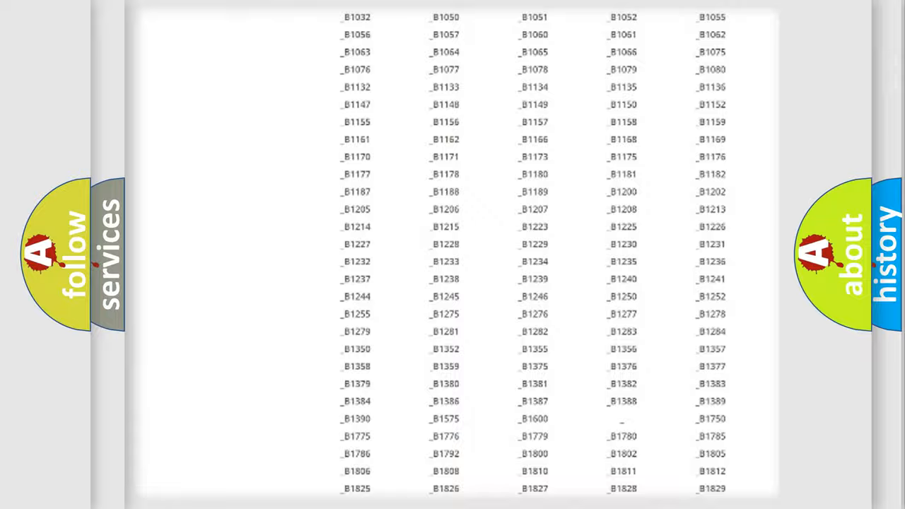